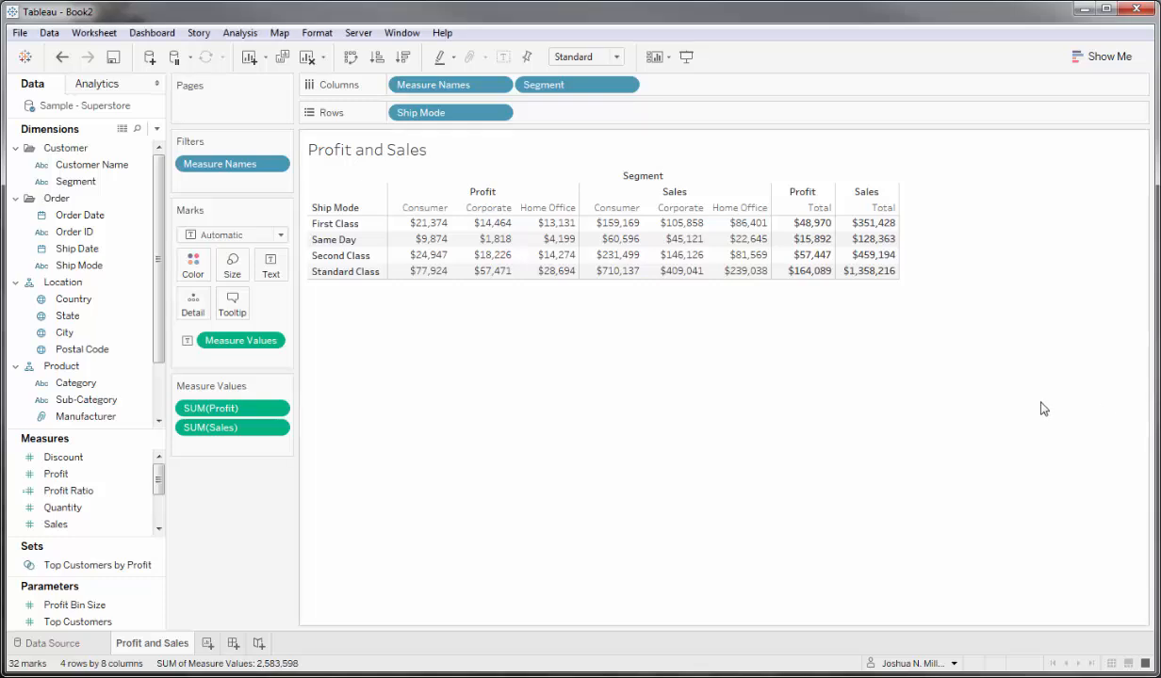
pyautogui.moveTo(424, 356)
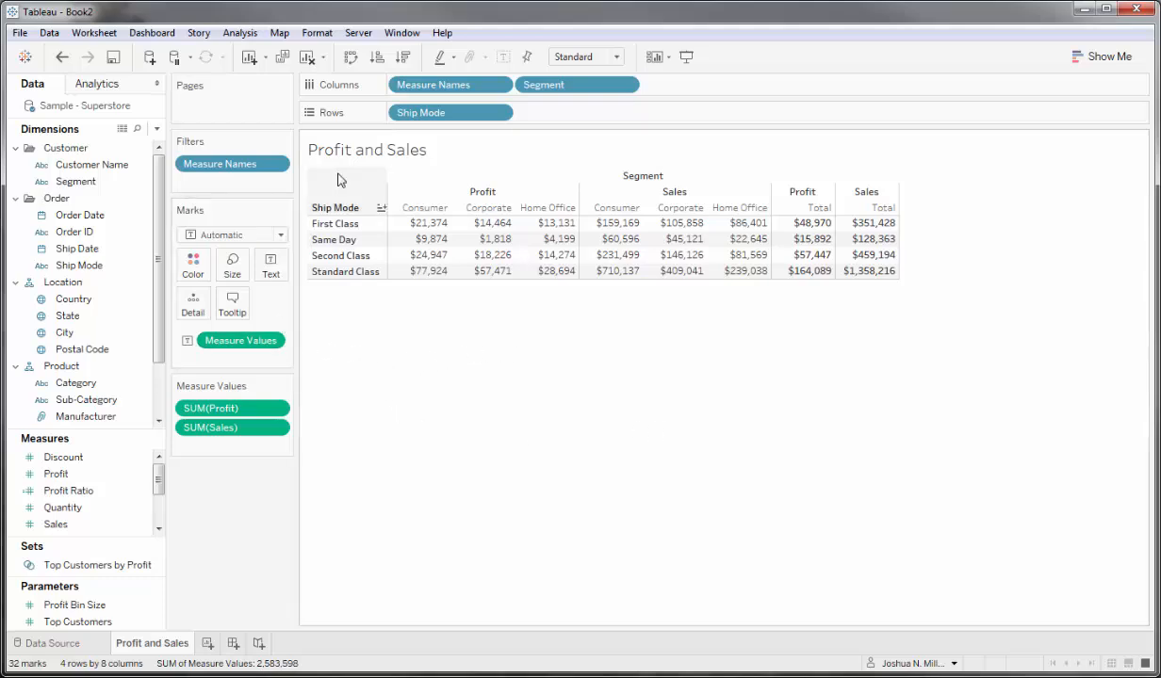
pyautogui.moveTo(425, 238)
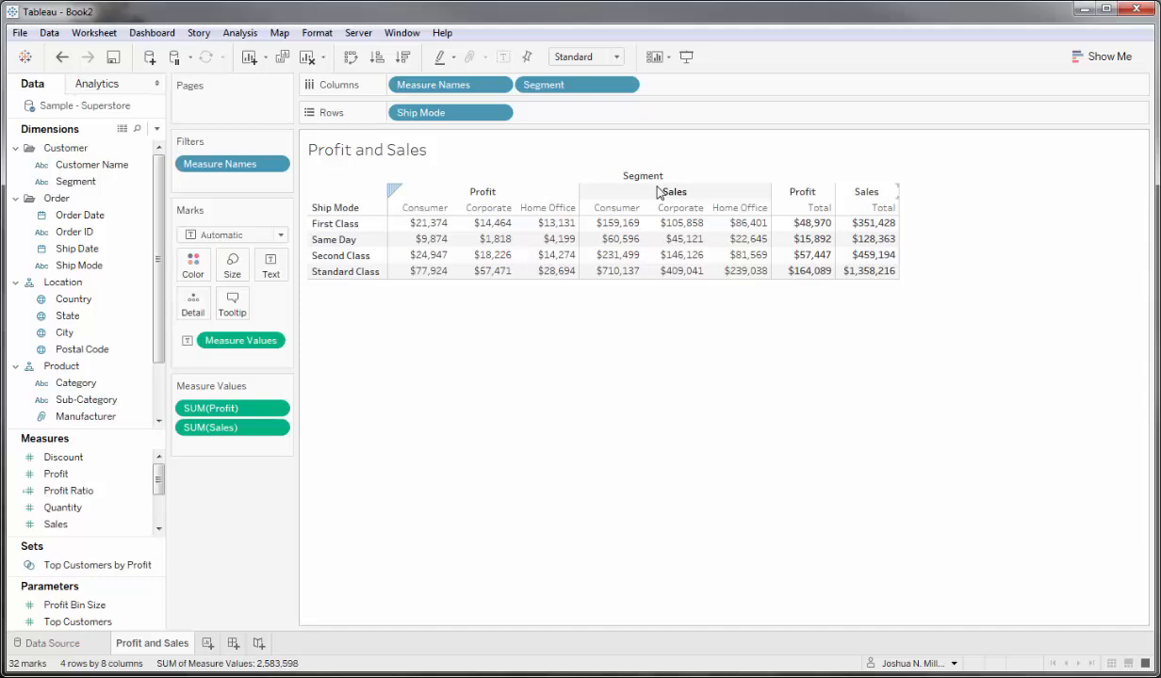
pyautogui.moveTo(791, 193)
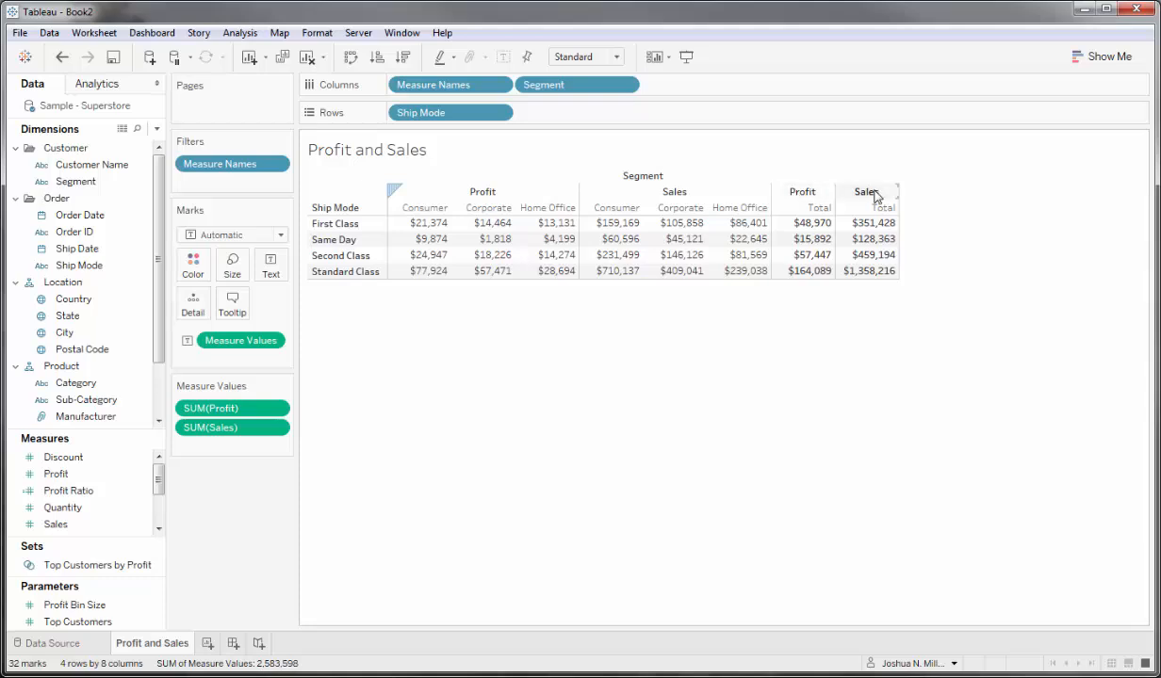
pyautogui.moveTo(803, 194)
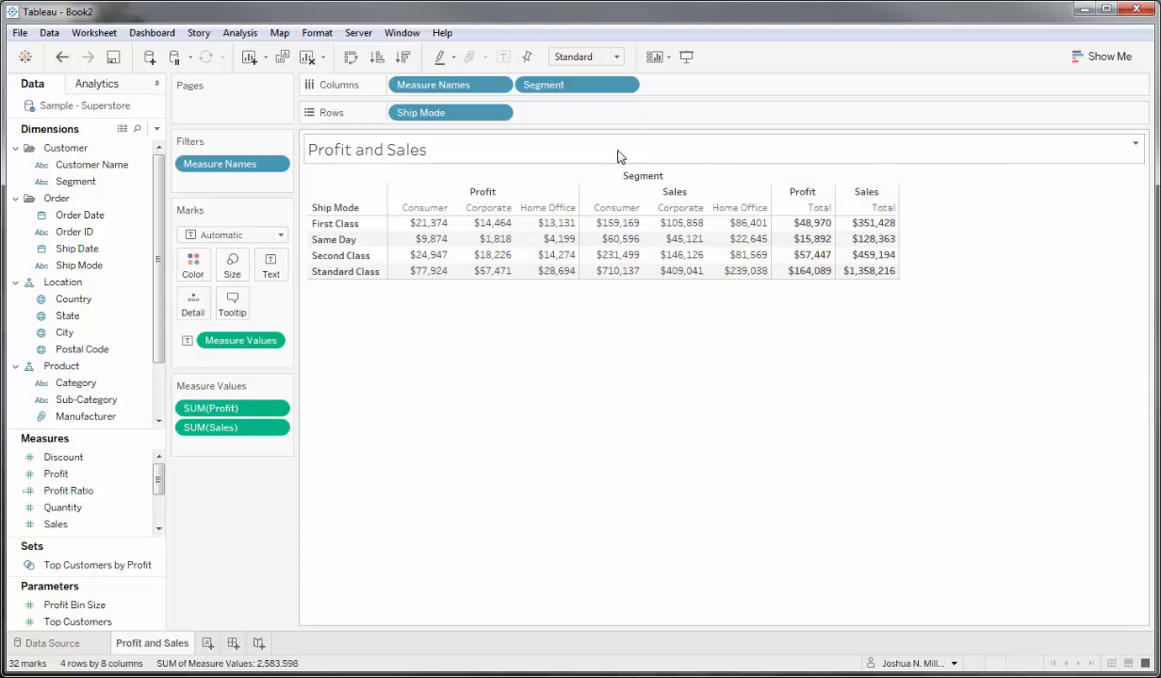
pyautogui.moveTo(550, 223)
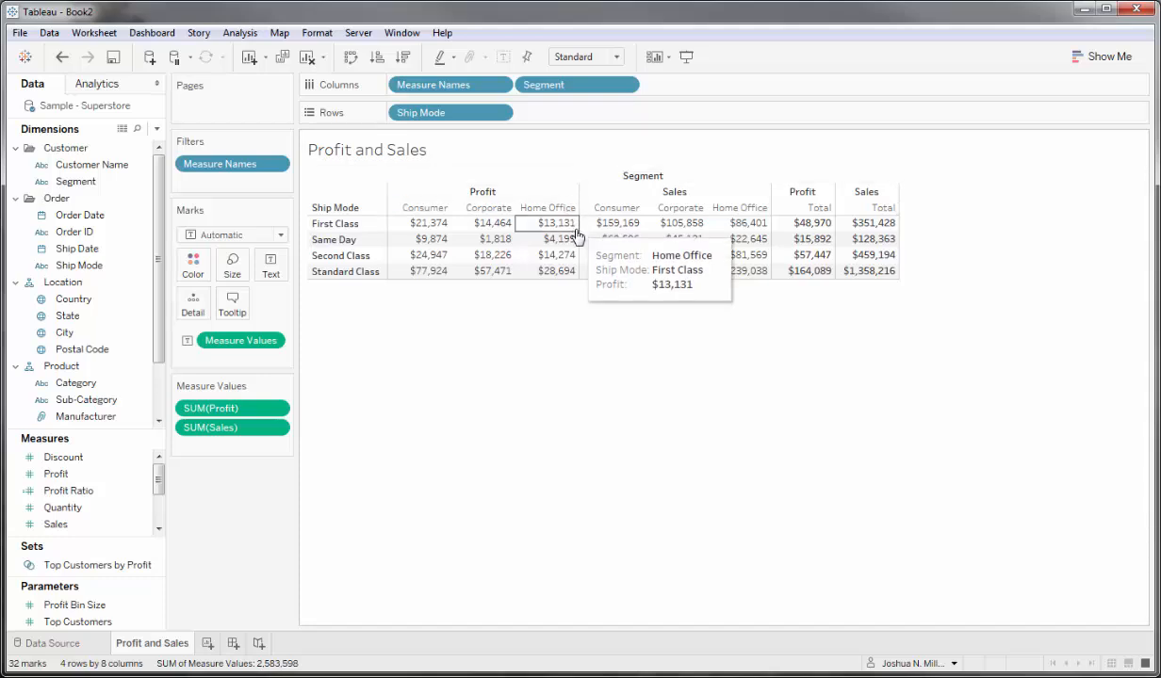
pyautogui.moveTo(821, 177)
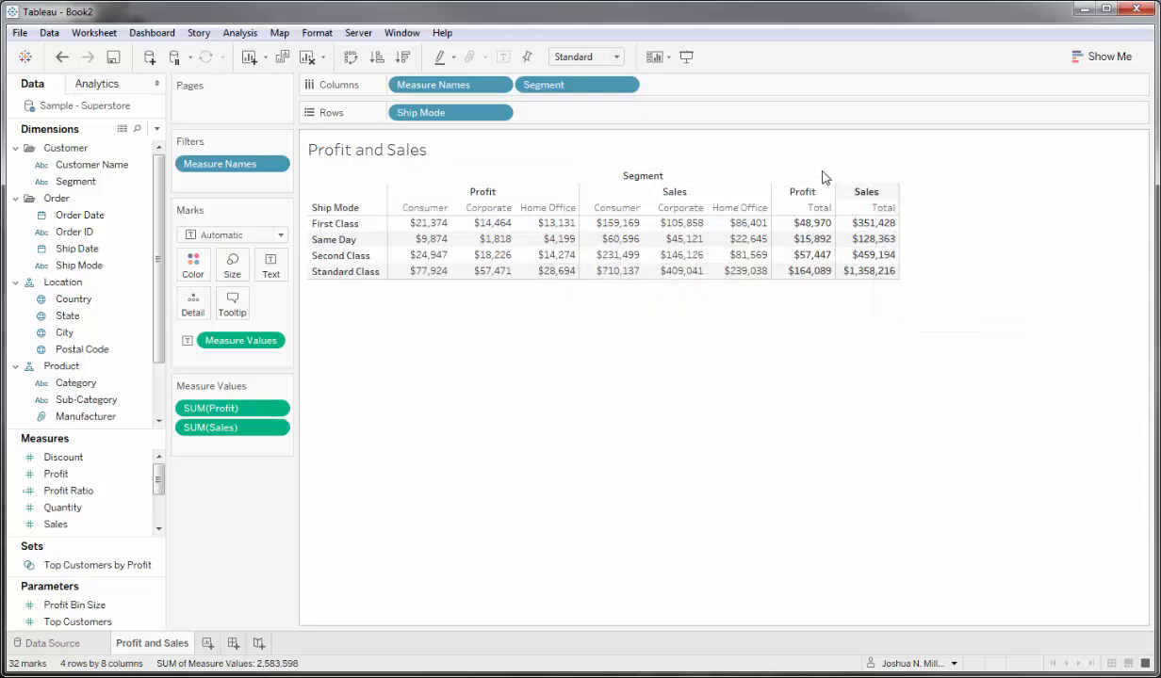
pyautogui.moveTo(744, 271)
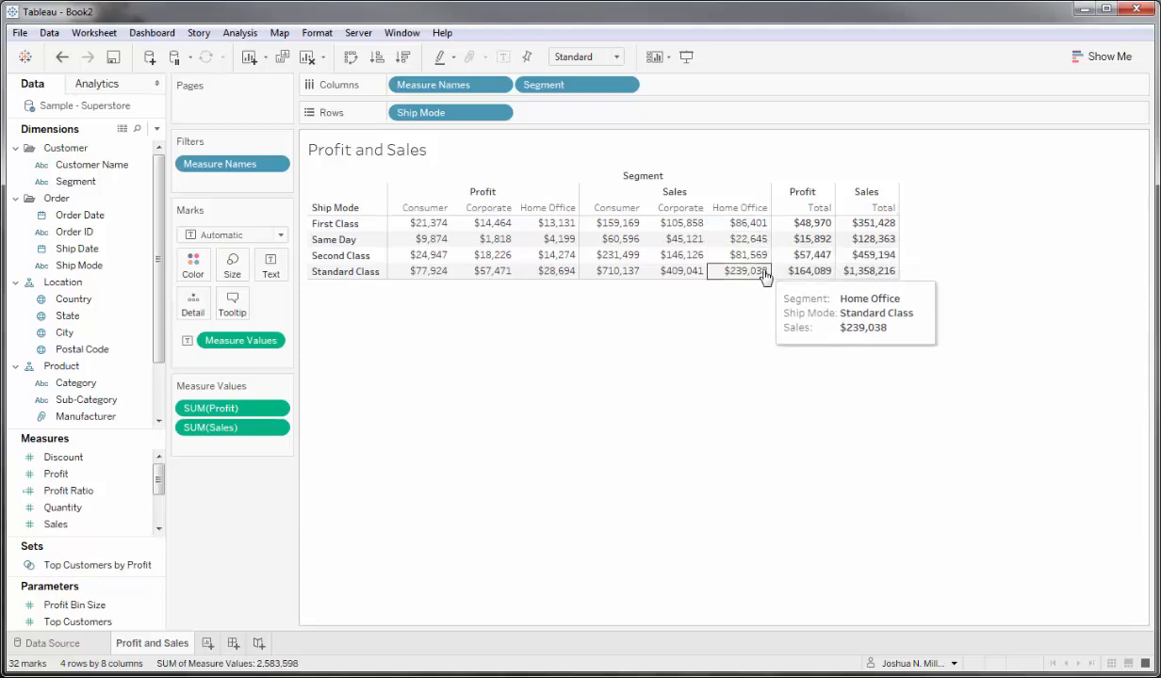
pyautogui.moveTo(769, 311)
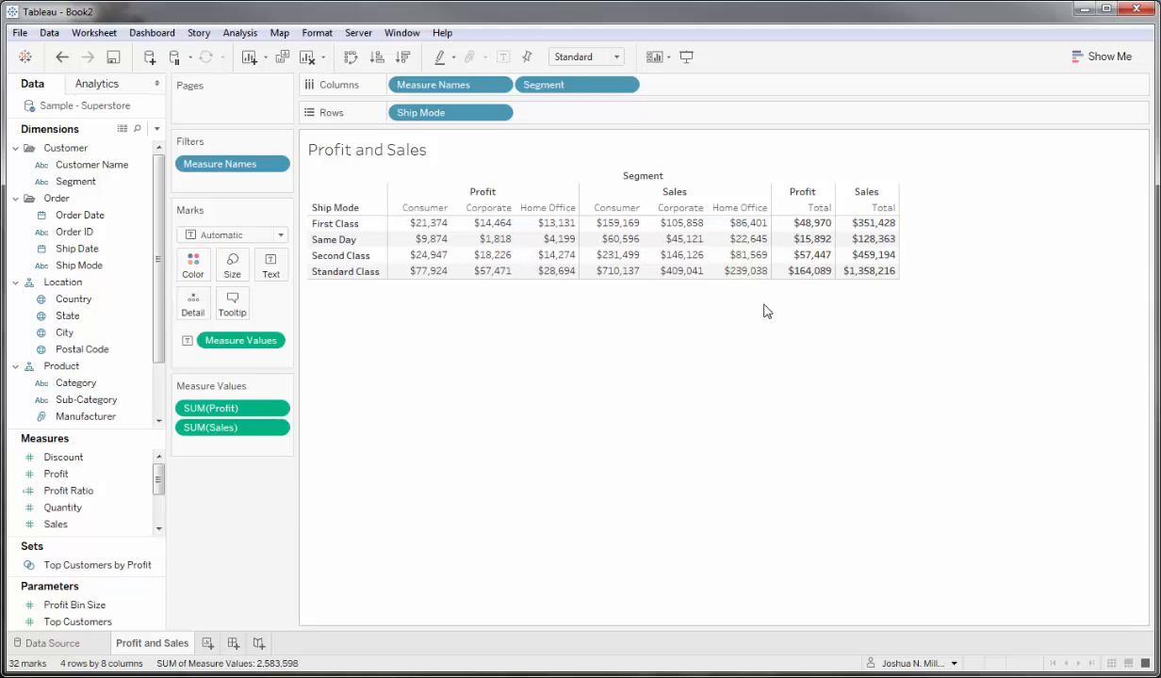
pyautogui.moveTo(521, 272)
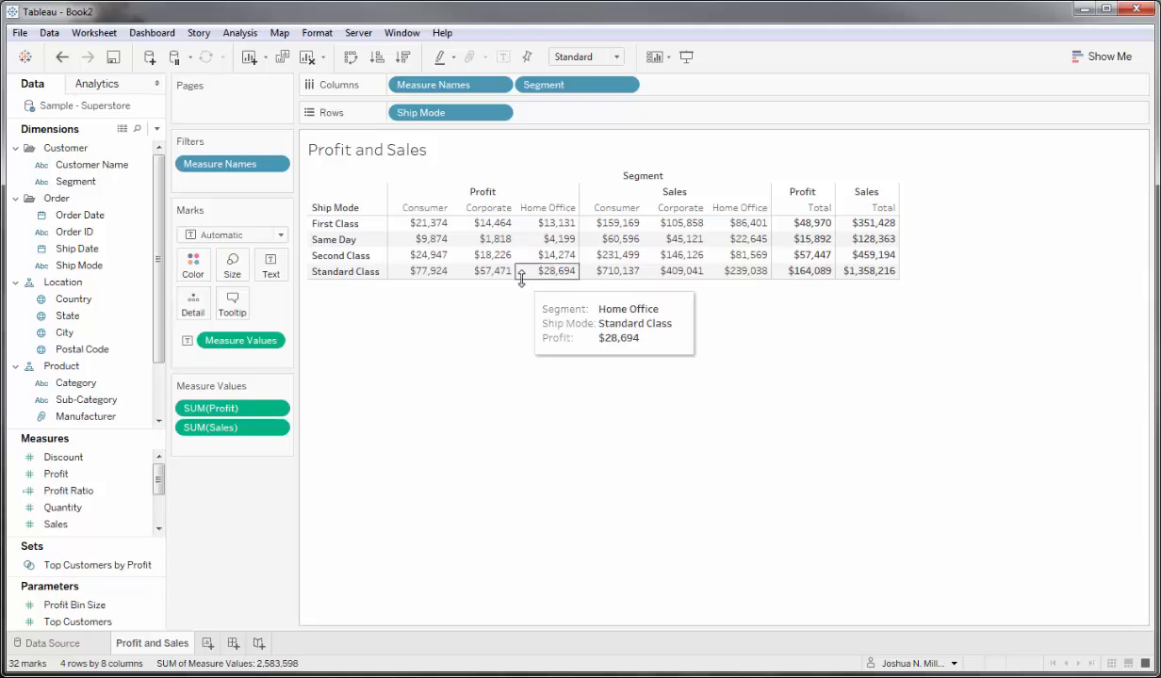
pyautogui.moveTo(878, 198)
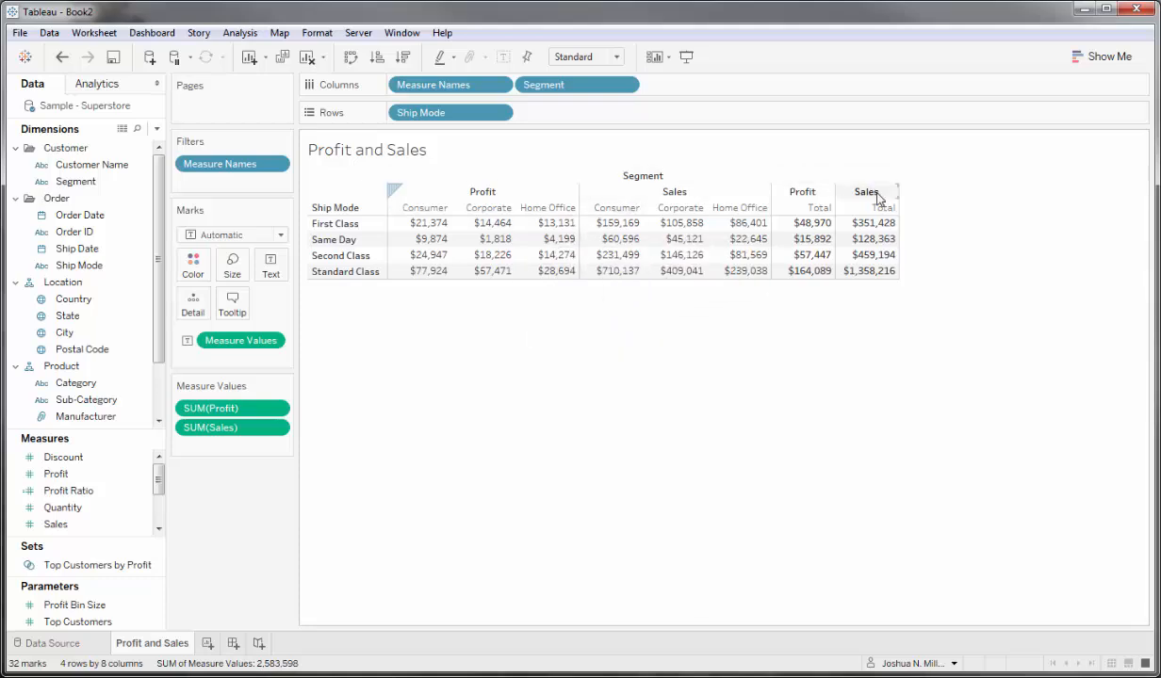
pyautogui.moveTo(793, 200)
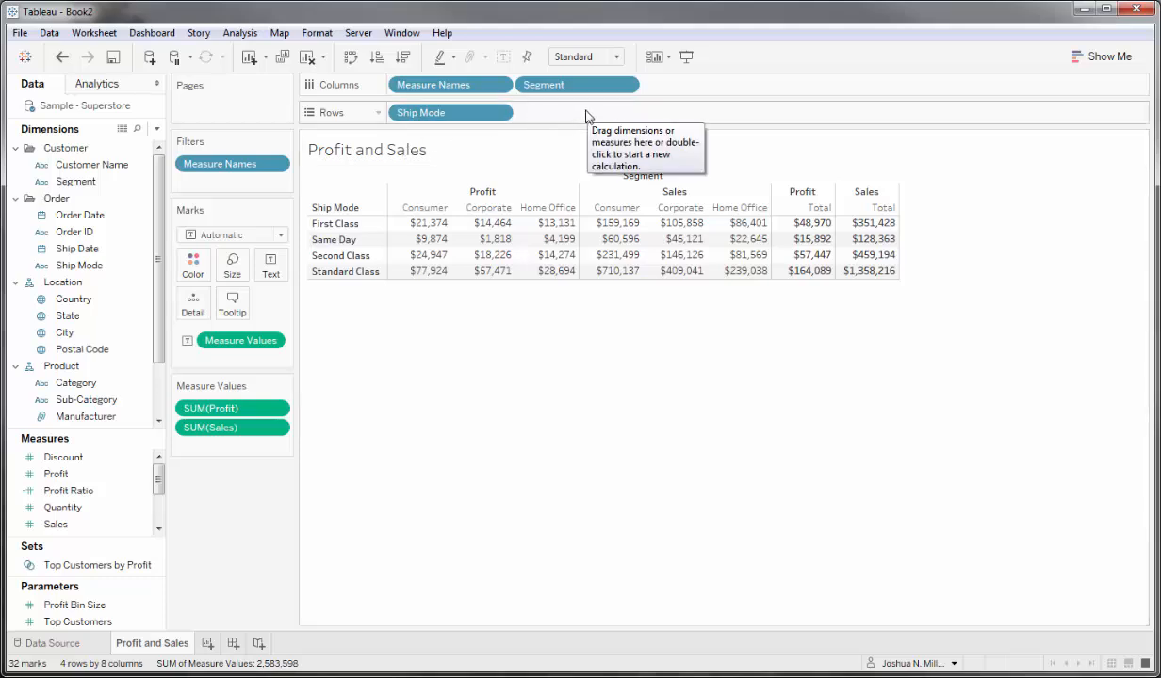
# - Try subtotals from the Analysis menu, then add a blank '' placeholder calculation before Measure Names on Columns
pyautogui.click(239, 32)
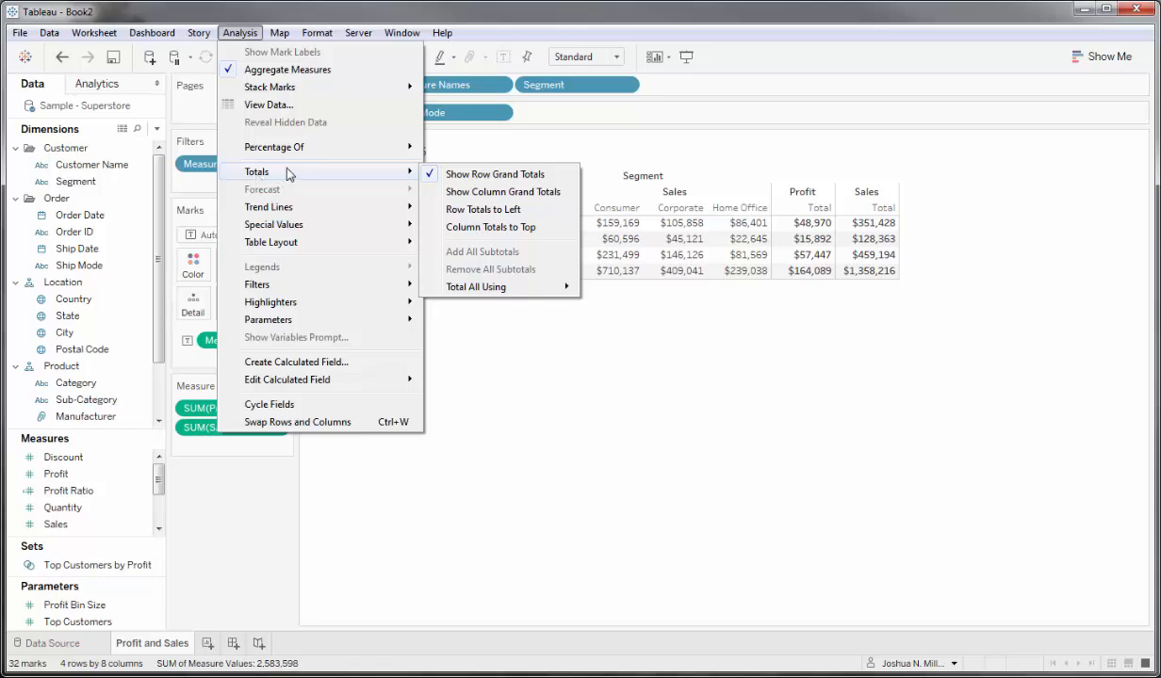
pyautogui.moveTo(488, 252)
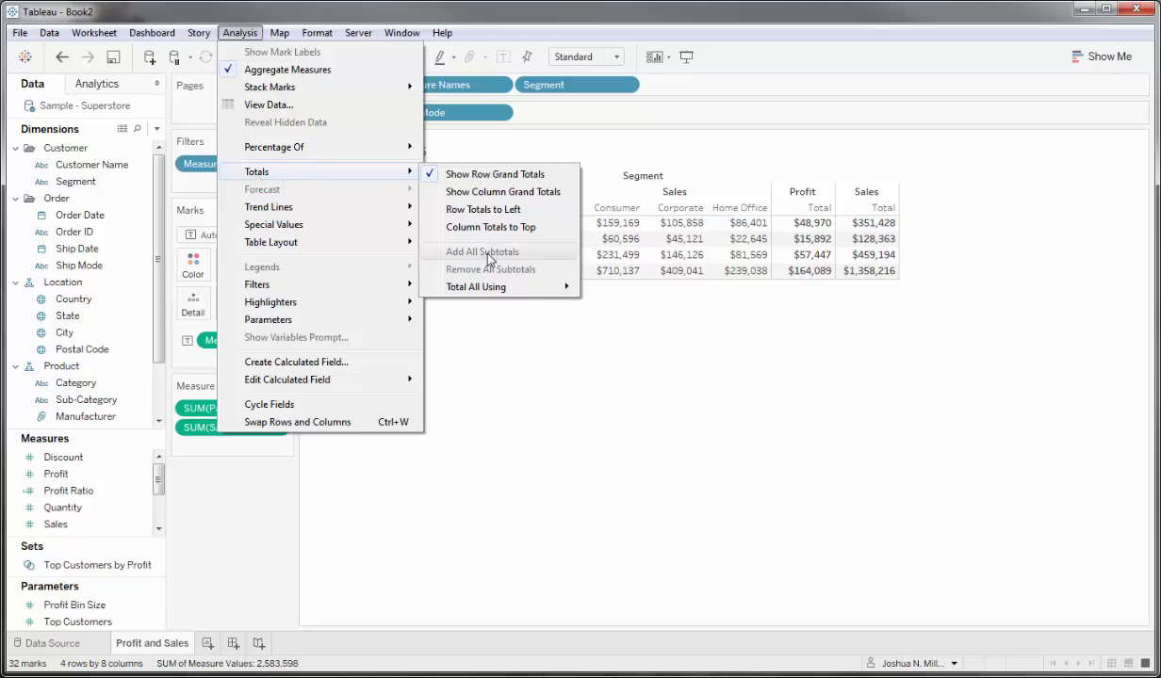
pyautogui.click(479, 253)
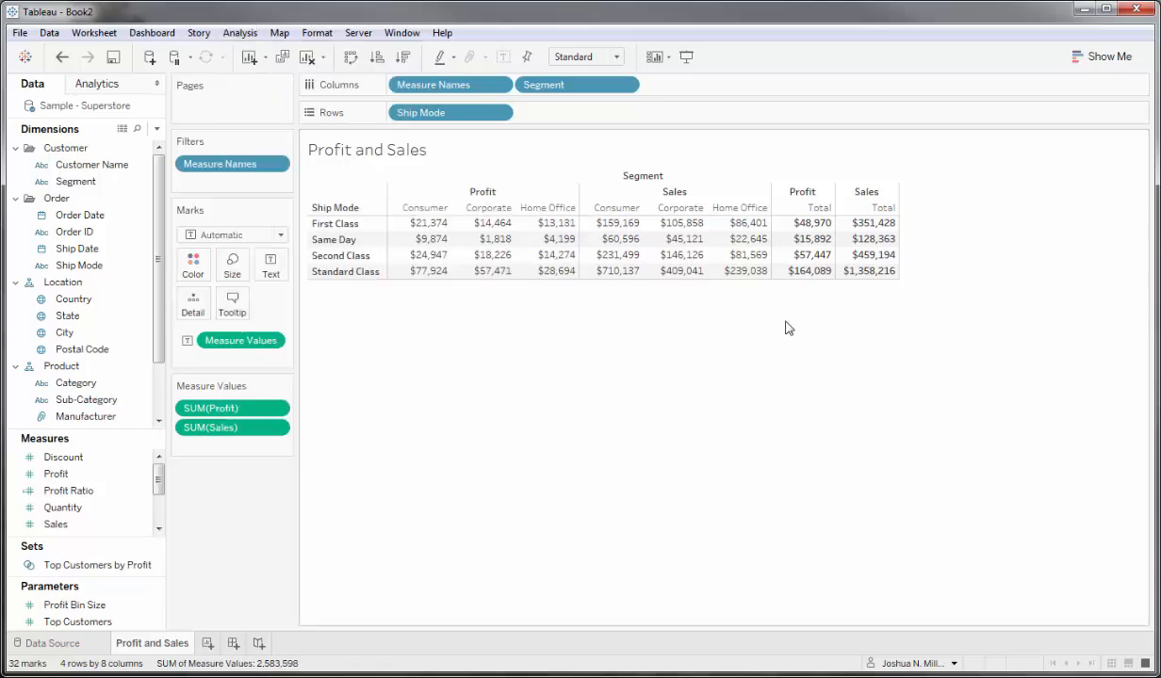
pyautogui.moveTo(720, 184)
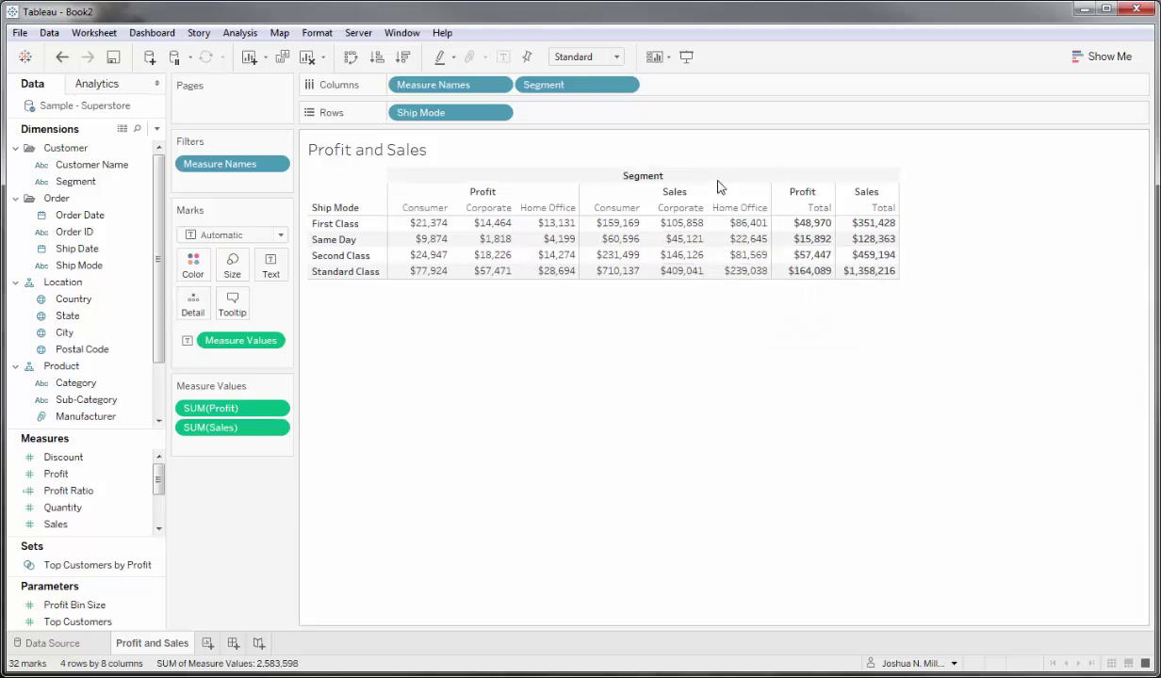
pyautogui.moveTo(652, 85)
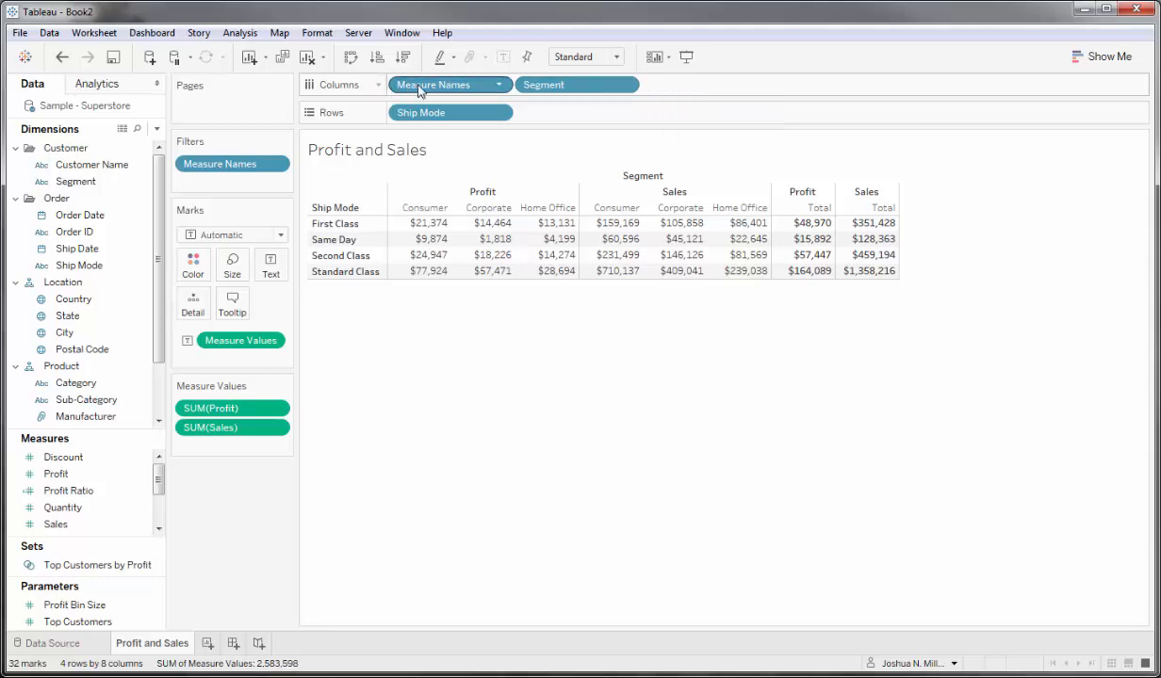
pyautogui.moveTo(663, 94)
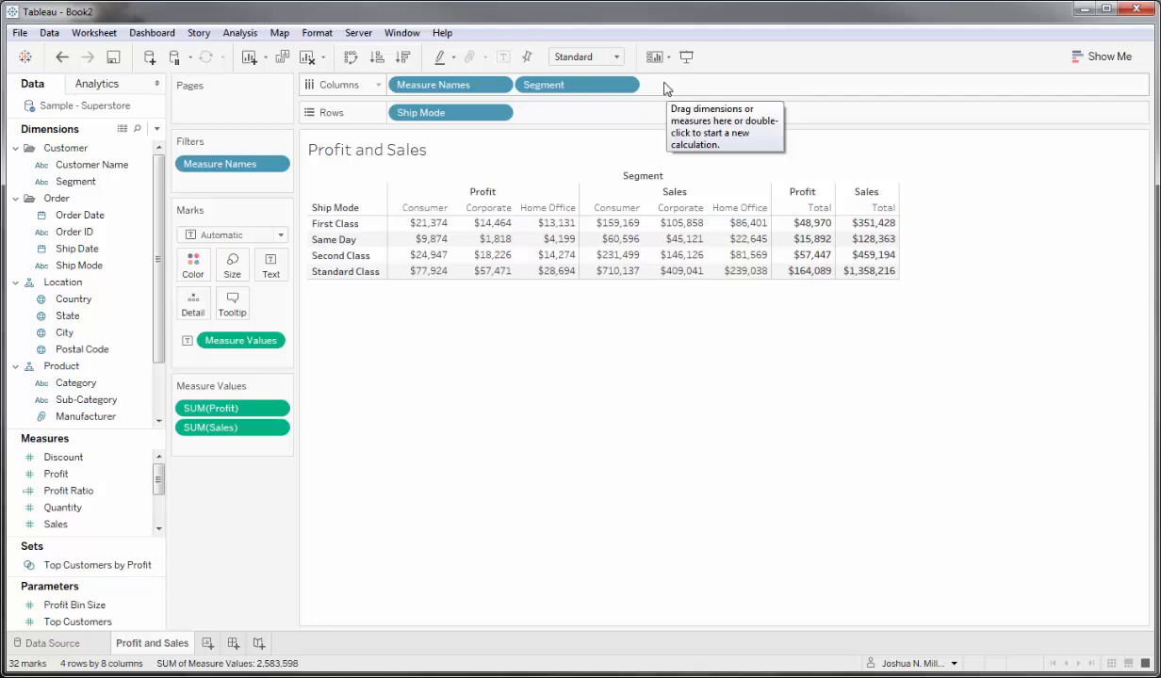
pyautogui.moveTo(663, 89)
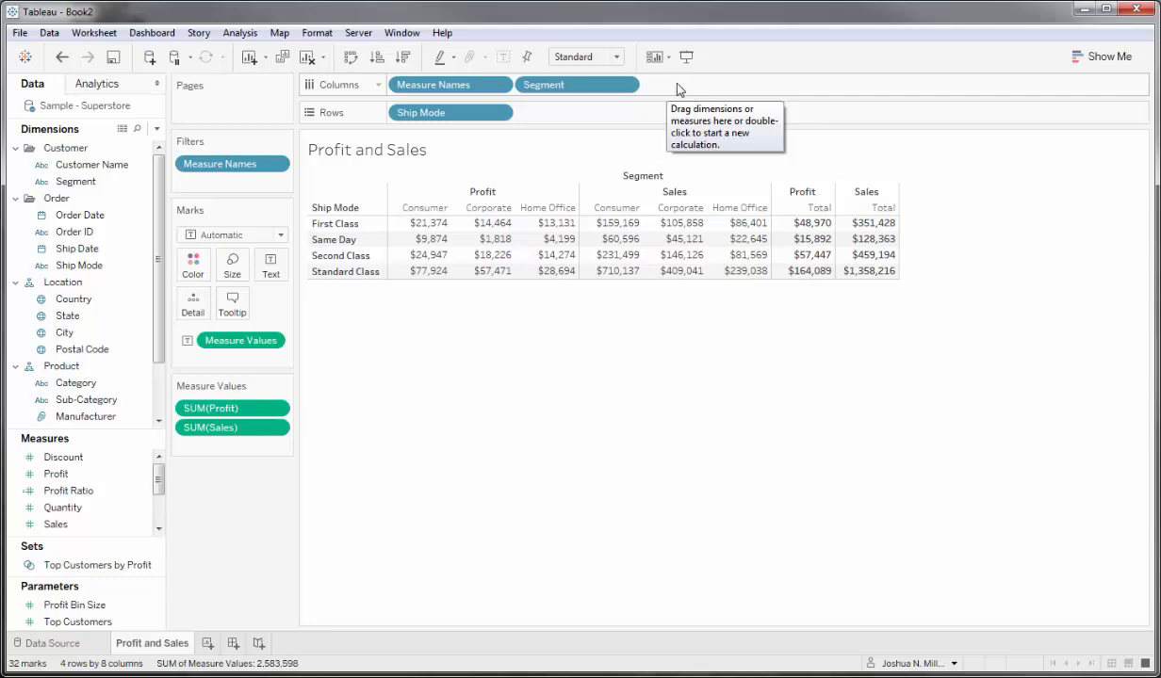
pyautogui.click(738, 84)
pyautogui.write('""')
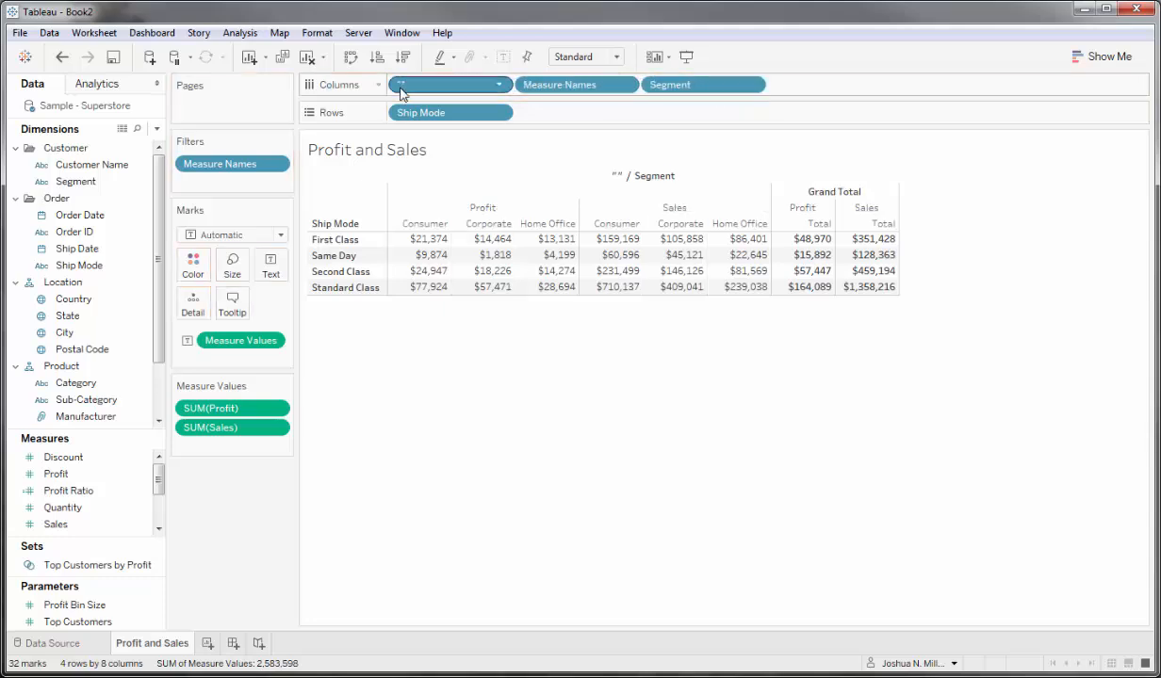
pyautogui.click(237, 32)
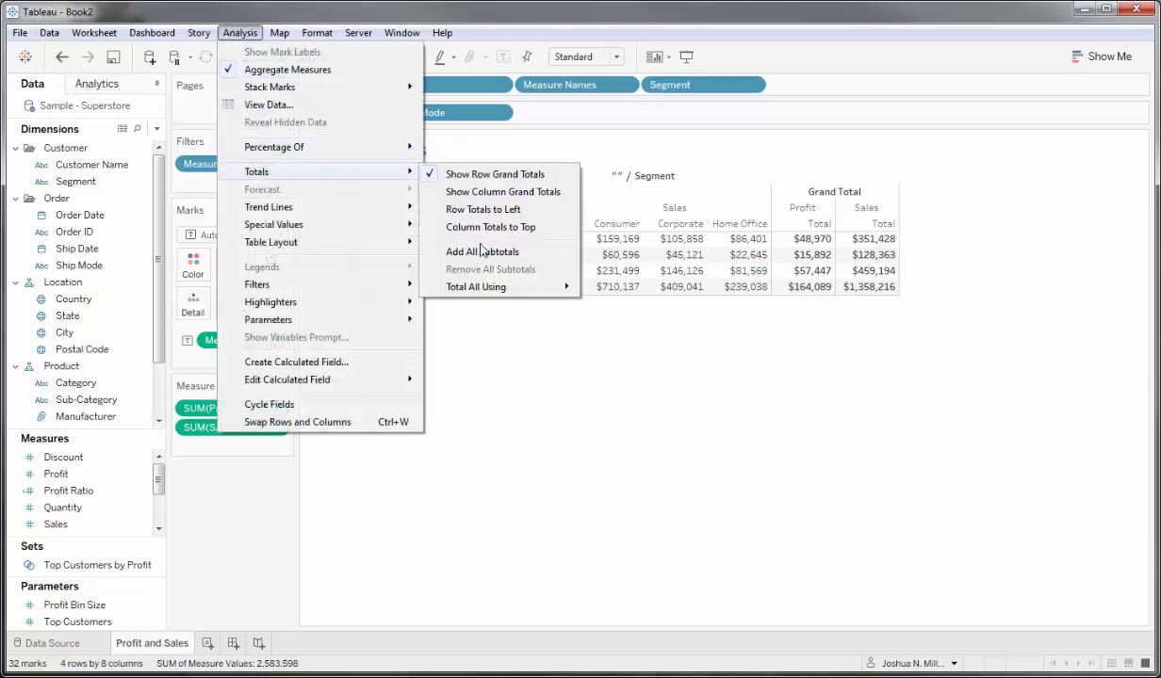
# - Add all subtotals so Profit and Sales each get their own Total column
pyautogui.click(483, 253)
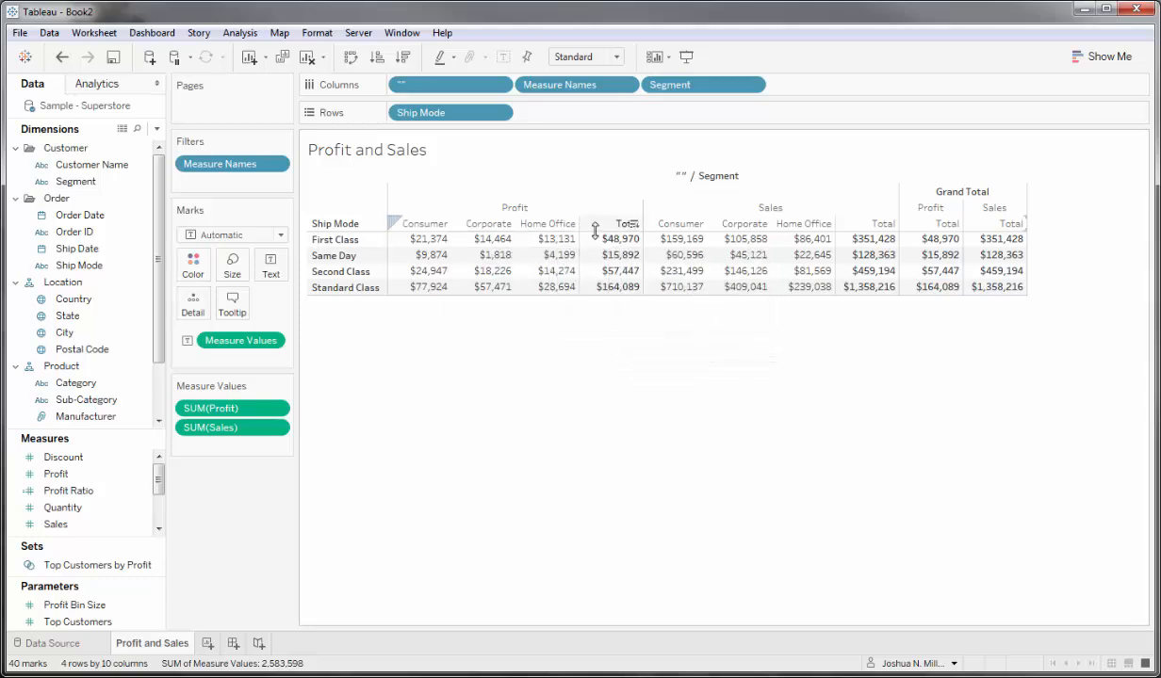
pyautogui.moveTo(869, 237)
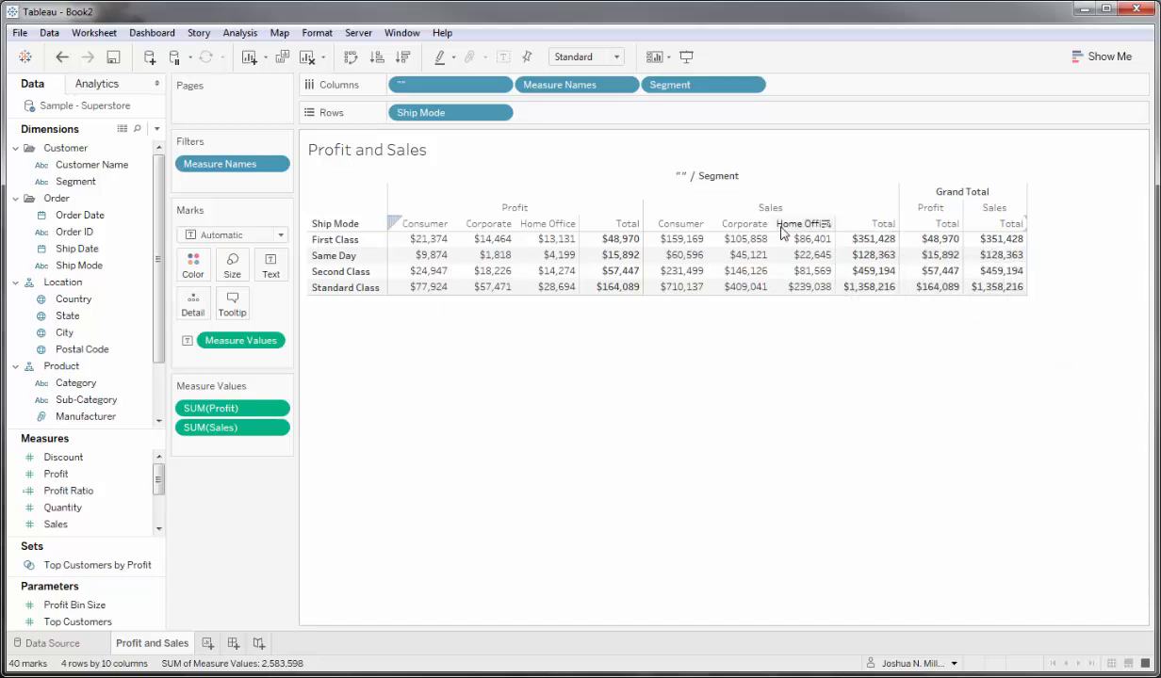
pyautogui.click(961, 192)
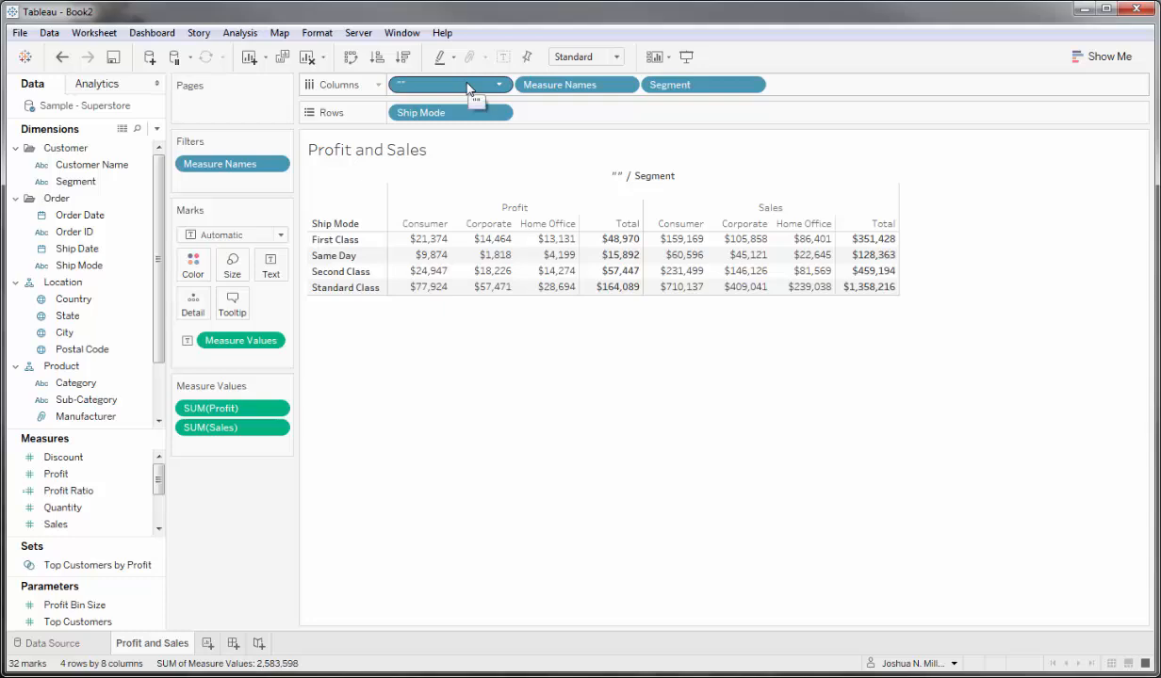
# - Uncheck Show Header on the '' placeholder pill so only Segment labels the columns
pyautogui.rightClick(448, 83)
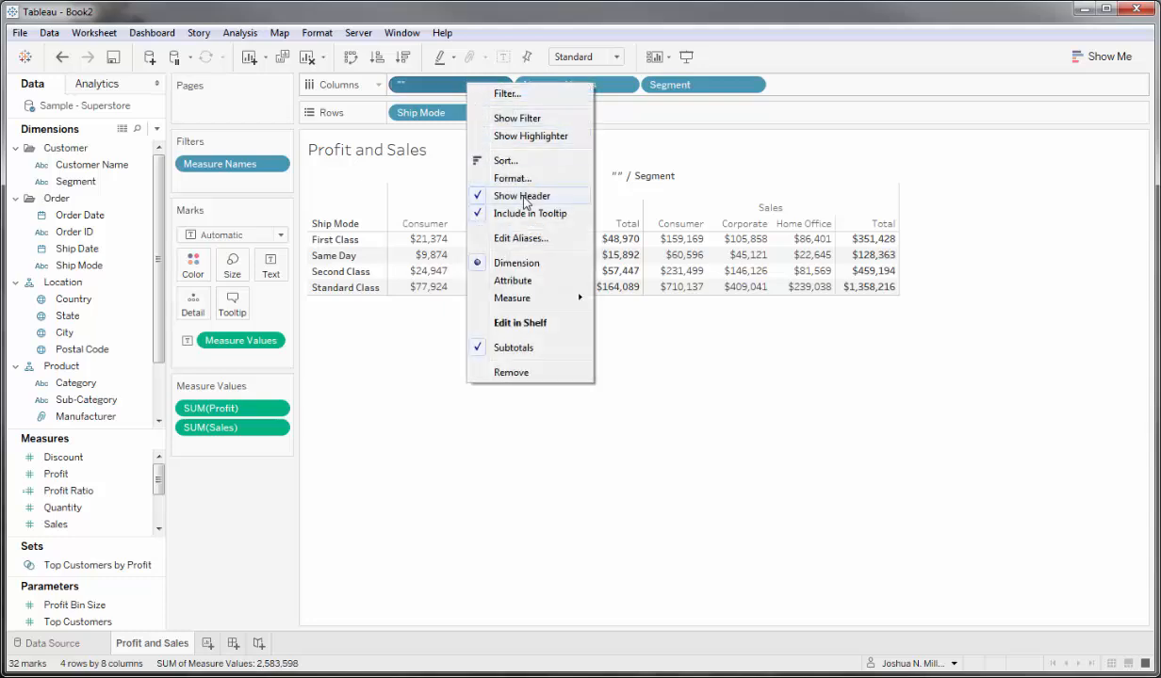
pyautogui.click(522, 196)
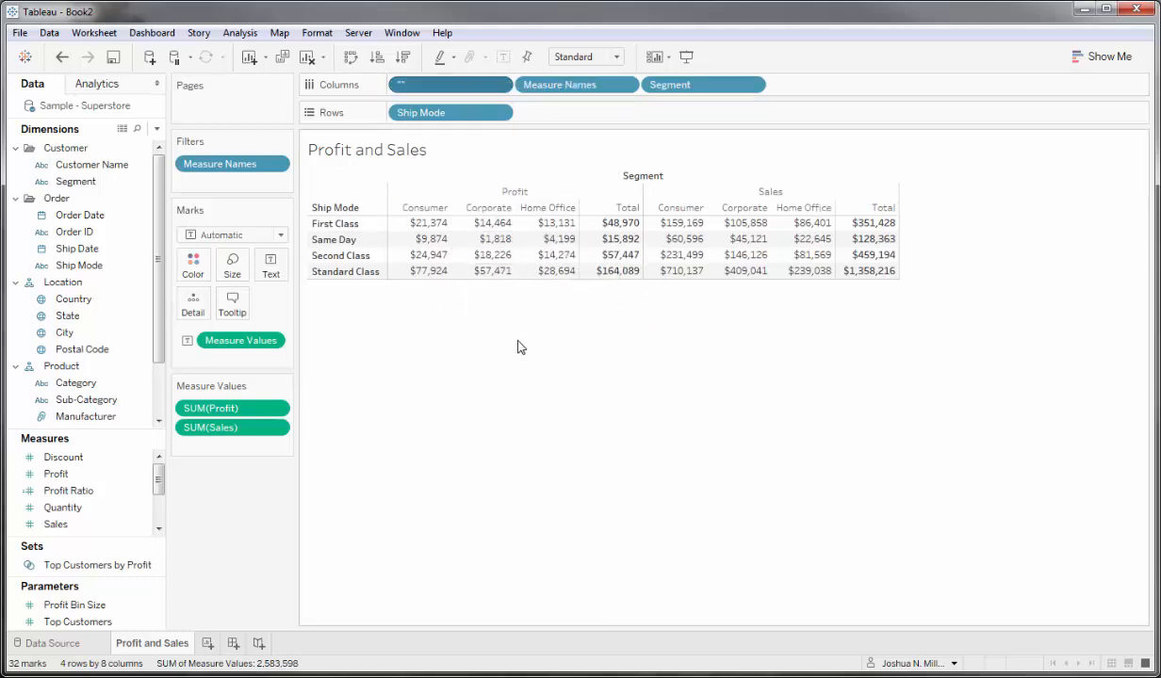
pyautogui.moveTo(616, 257)
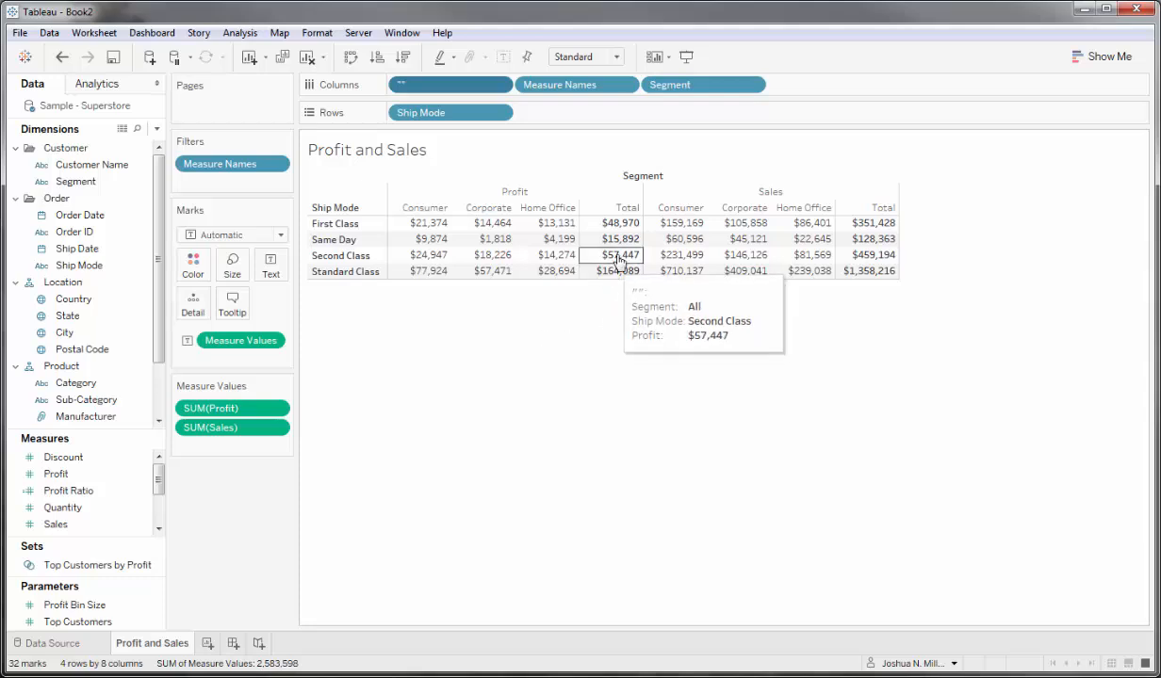
pyautogui.moveTo(875, 298)
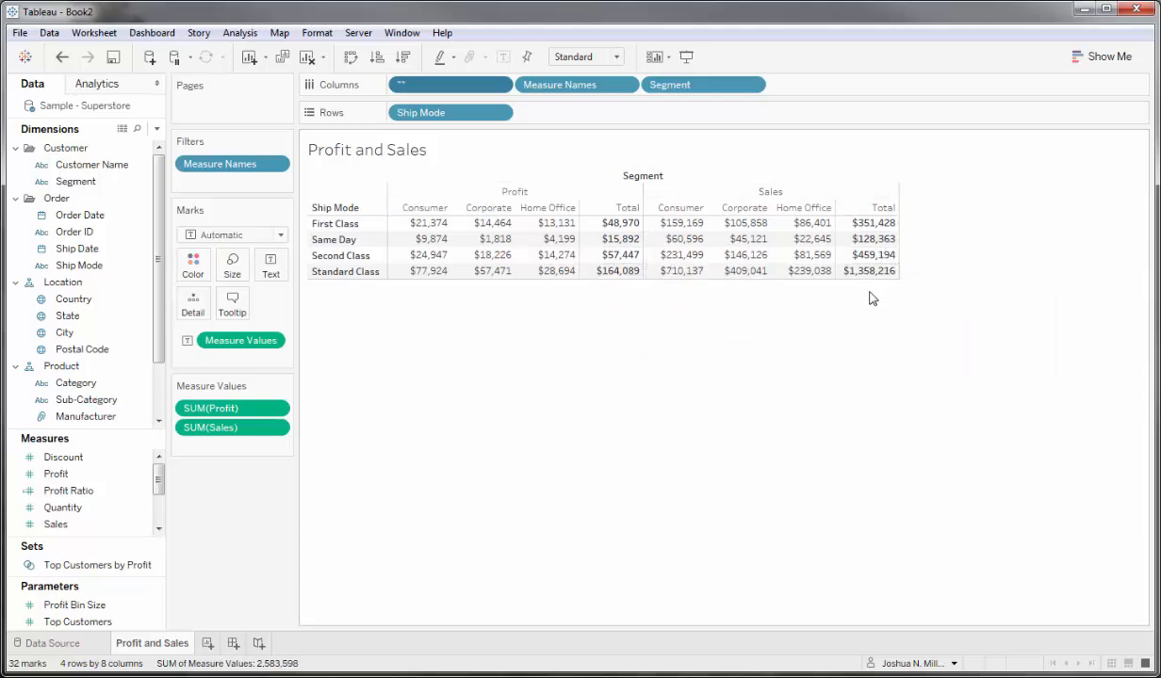